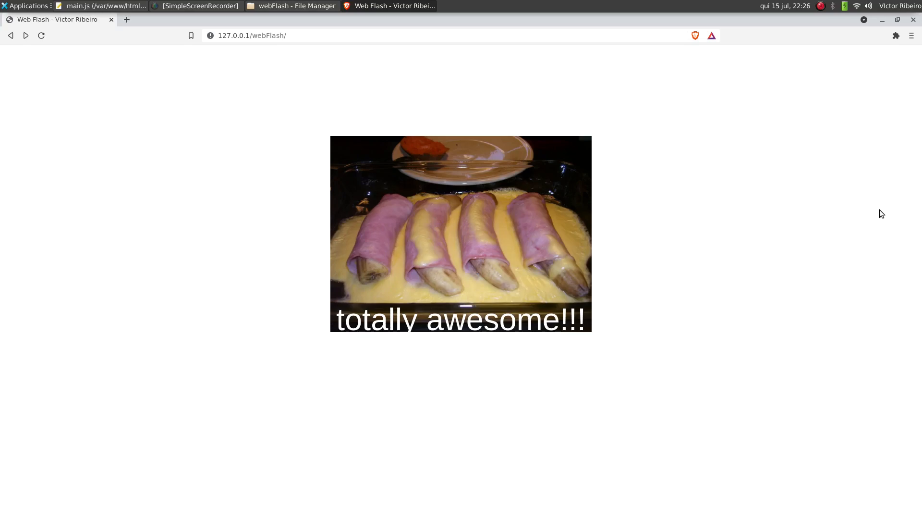
{"action": "mouse_move", "coordinate": [551, 310]}
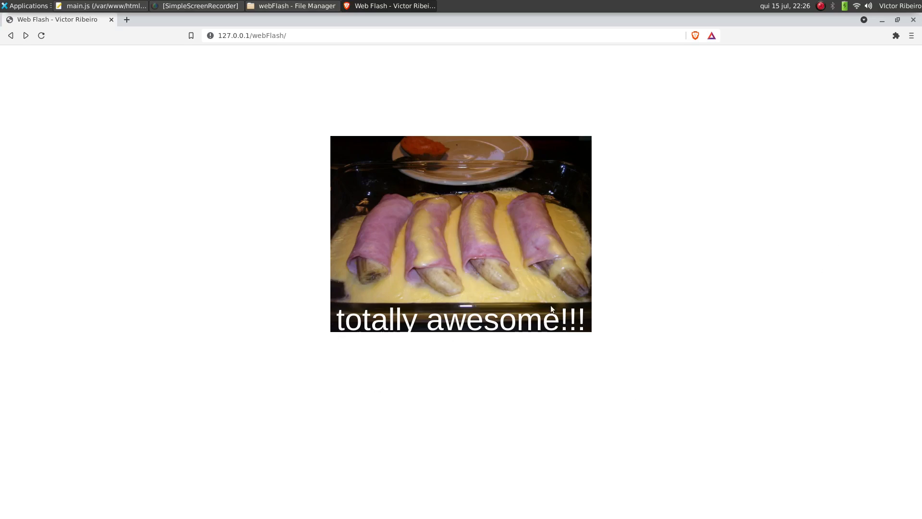
{"action": "mouse_move", "coordinate": [430, 158]}
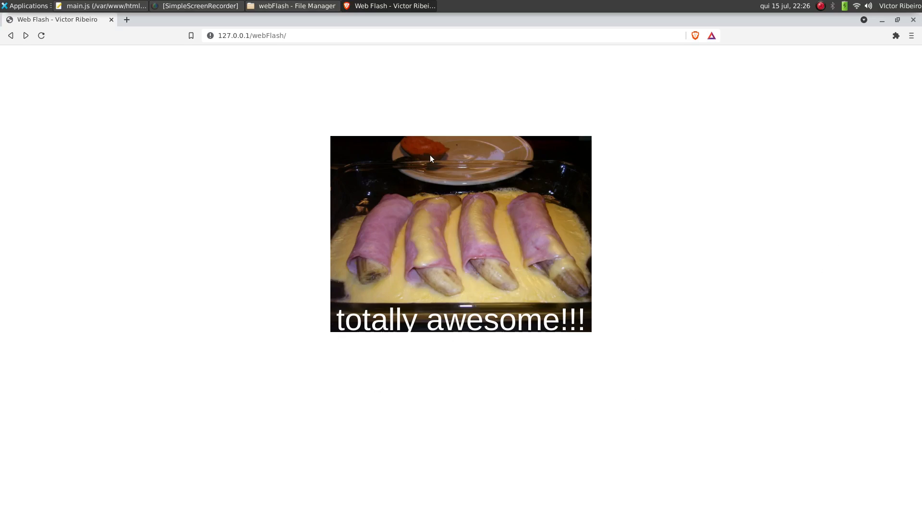
{"action": "mouse_move", "coordinate": [448, 195]}
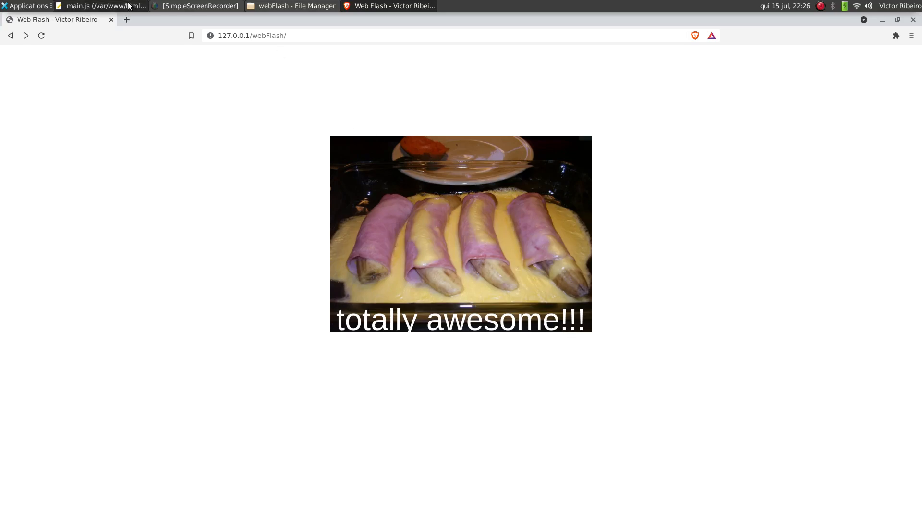
Show main.js in the editor and inspect its caption element and record variable
{"action": "left_click", "coordinate": [100, 6]}
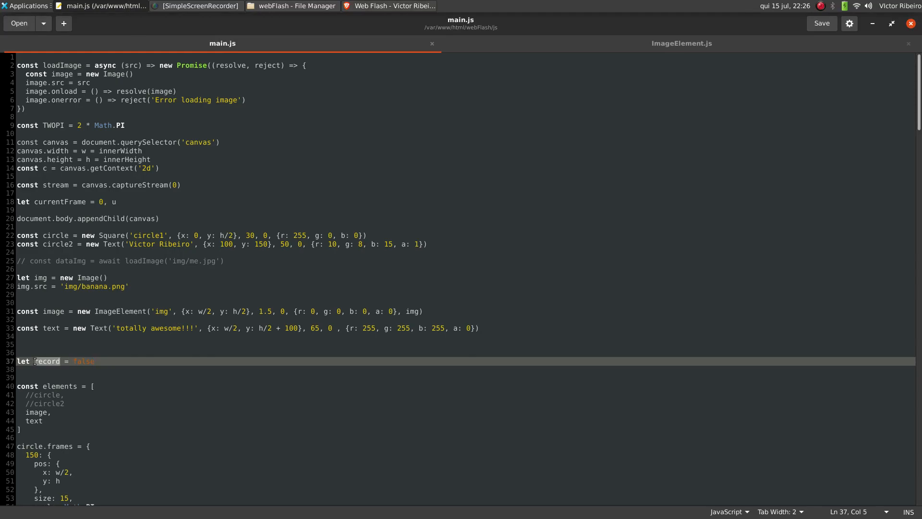
{"action": "left_click", "coordinate": [106, 376]}
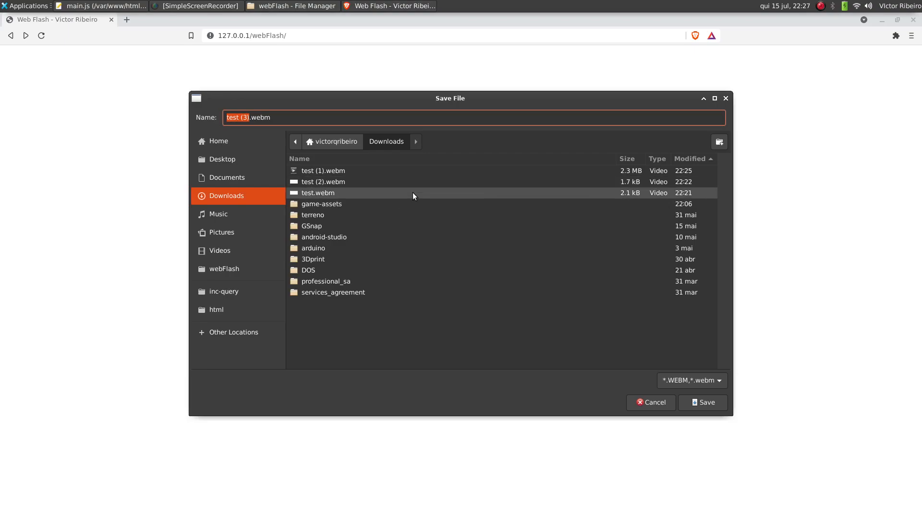
Sort Downloads by name and save the recording over the existing test.webm
{"action": "left_click", "coordinate": [299, 159]}
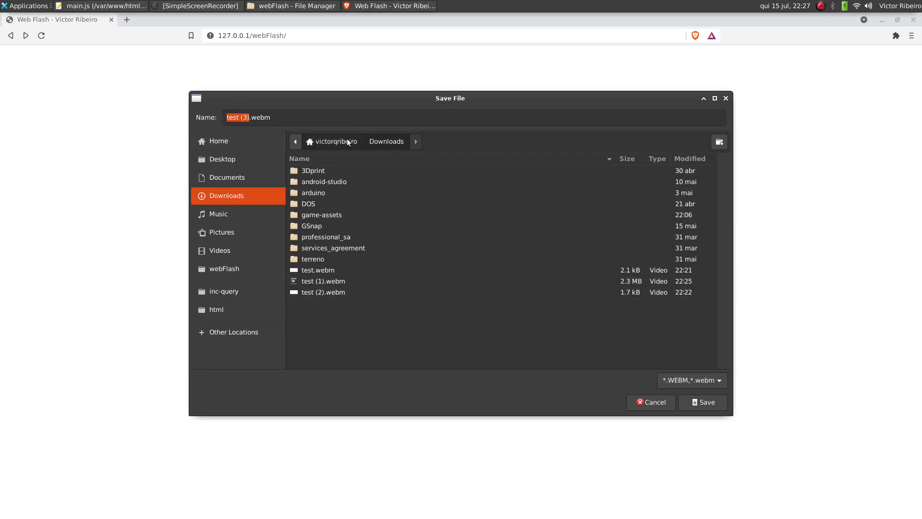
{"action": "left_click", "coordinate": [318, 270]}
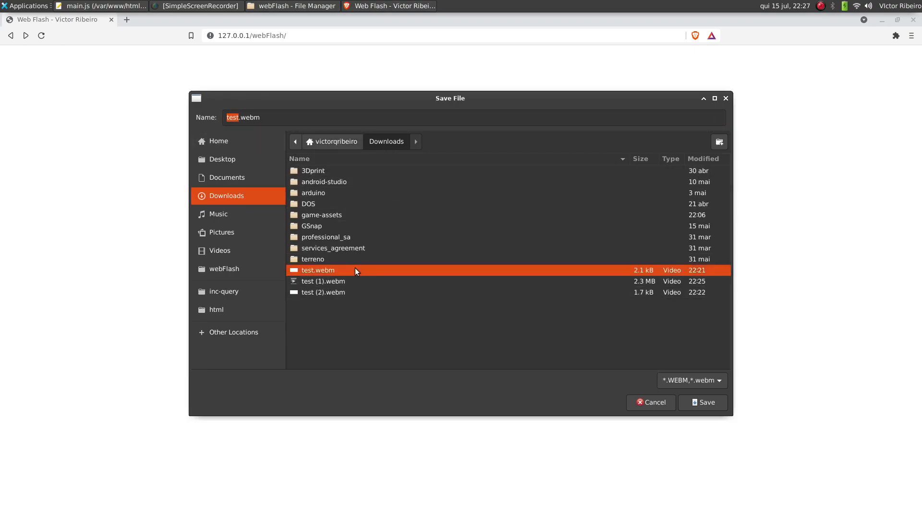
{"action": "left_click", "coordinate": [702, 402]}
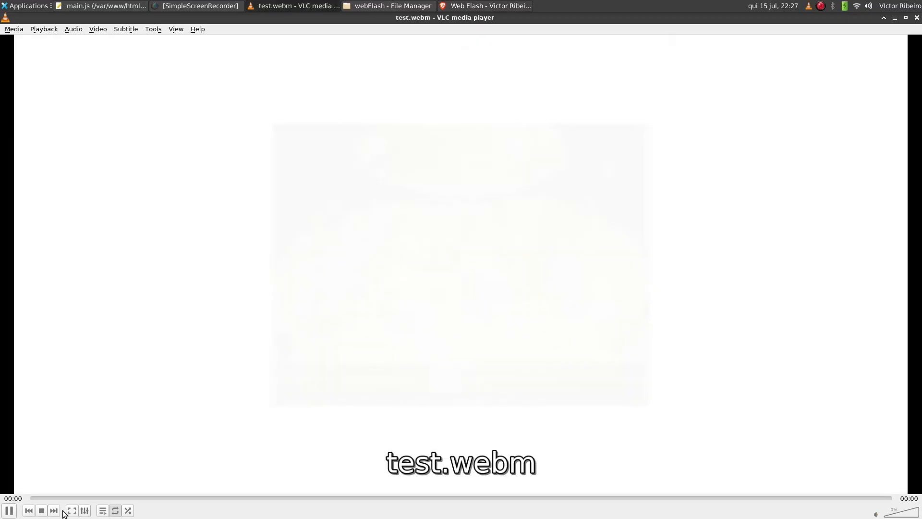
Play test.webm in VLC, showing the food image captioned 'totally awesome!!!'
{"action": "left_click", "coordinate": [8, 510]}
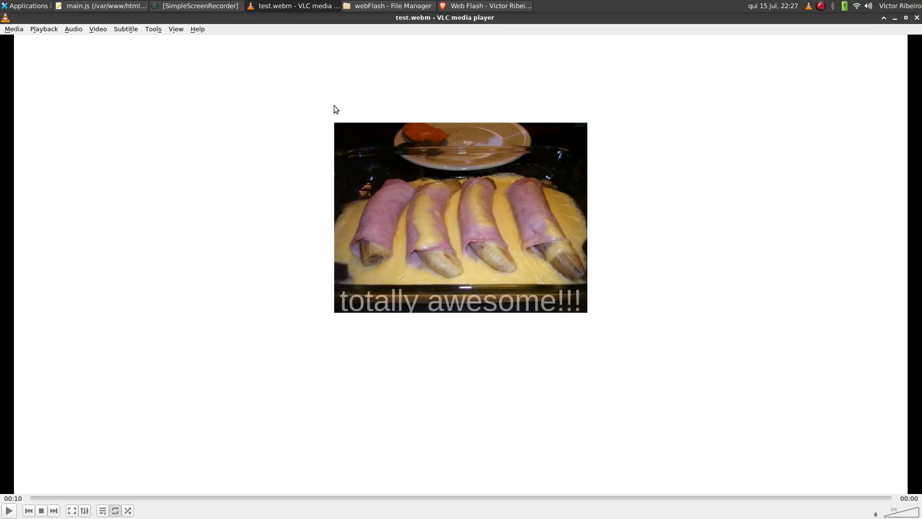
{"action": "mouse_move", "coordinate": [338, 153]}
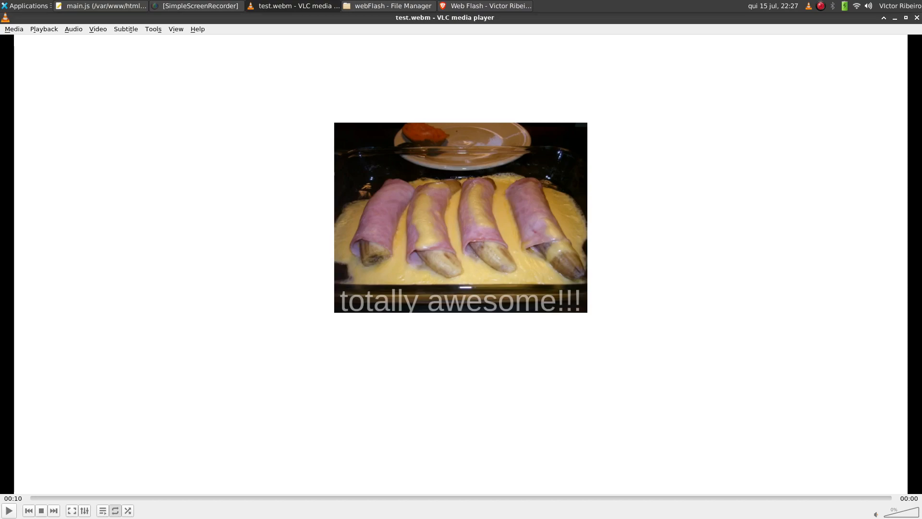
{"action": "mouse_move", "coordinate": [652, 204]}
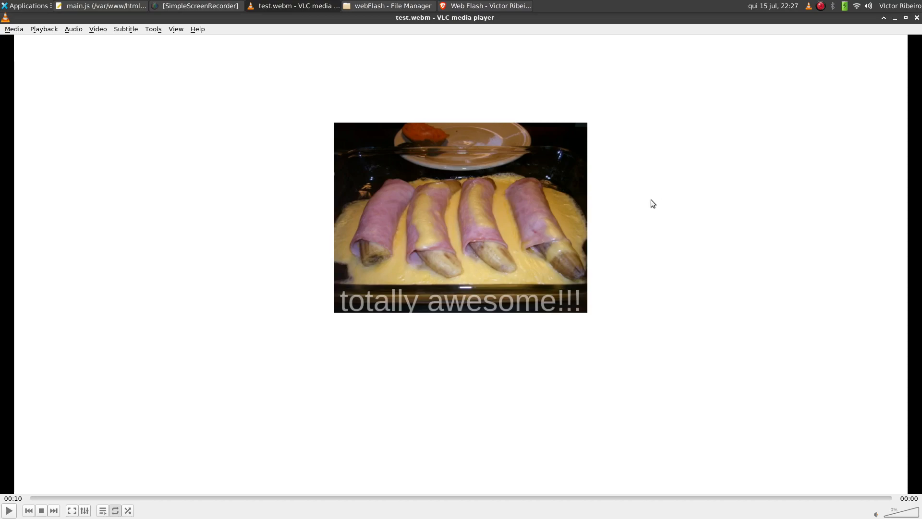
{"action": "mouse_move", "coordinate": [819, 38]}
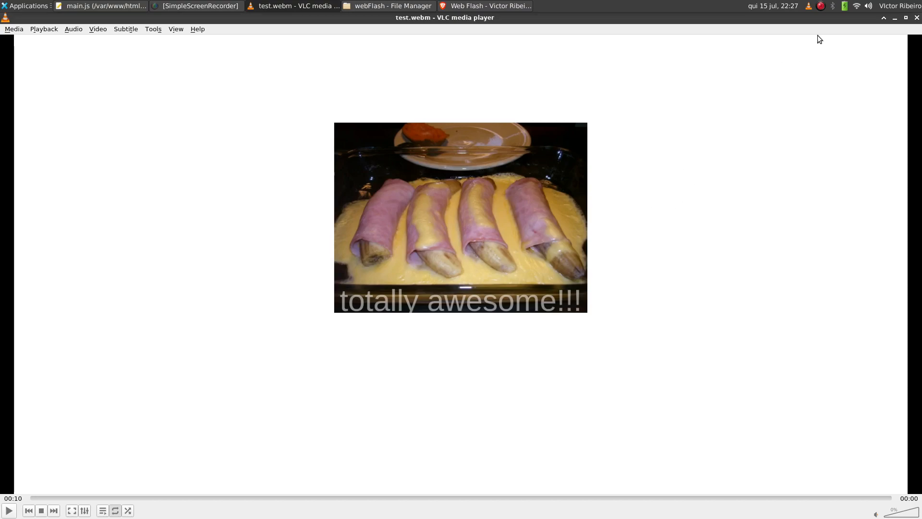